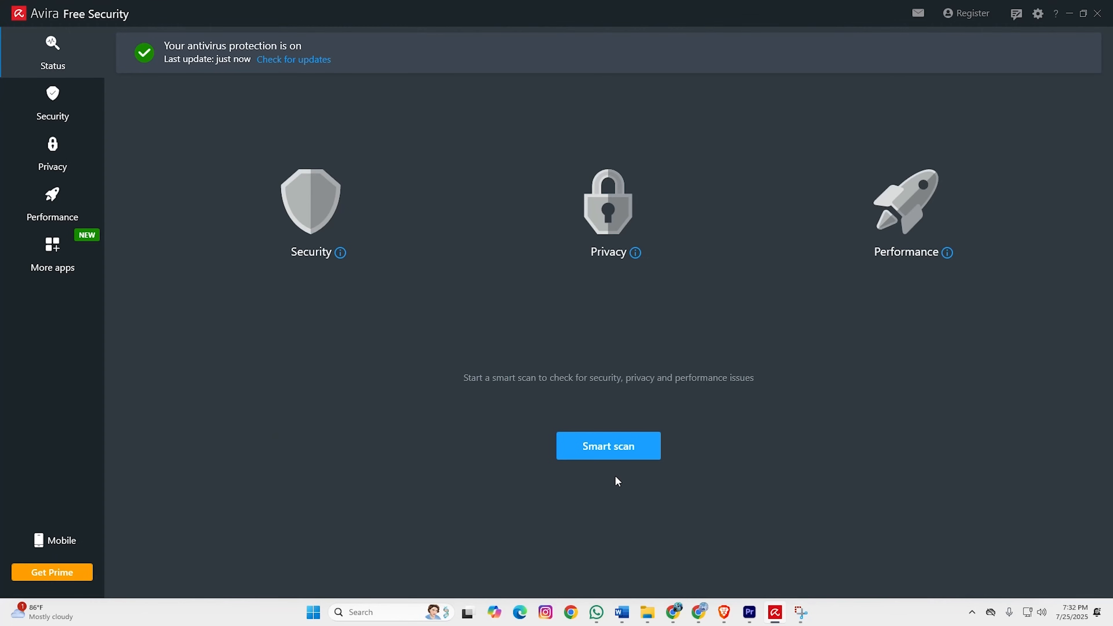
- Start a Smart scan from the Avira Status page, beginning with privacy checks
left_click(607, 445)
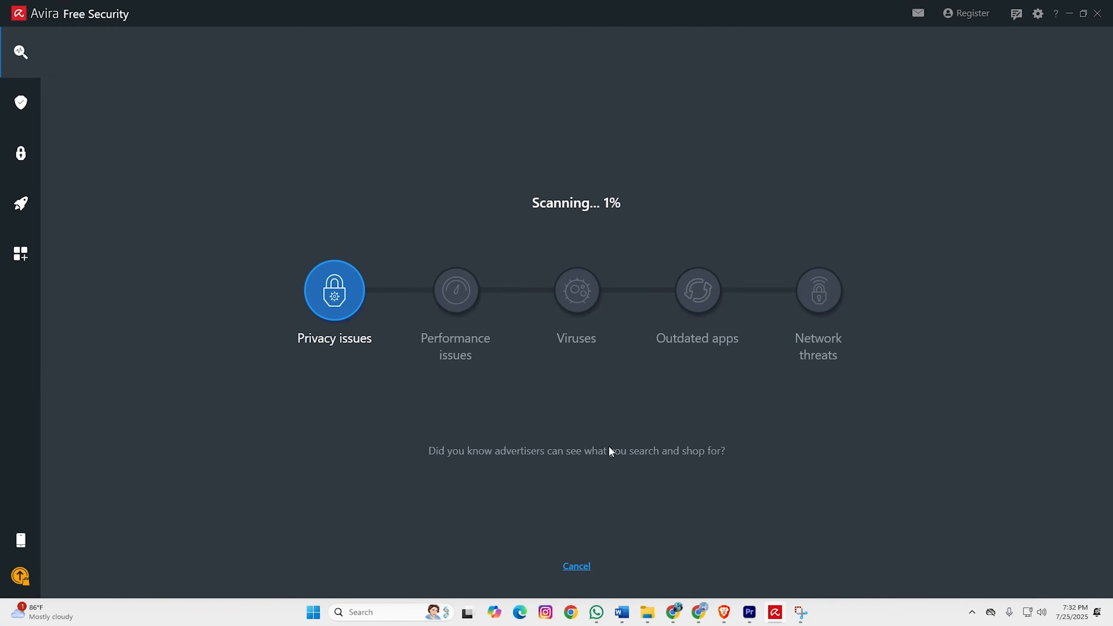
mouse_move(600, 431)
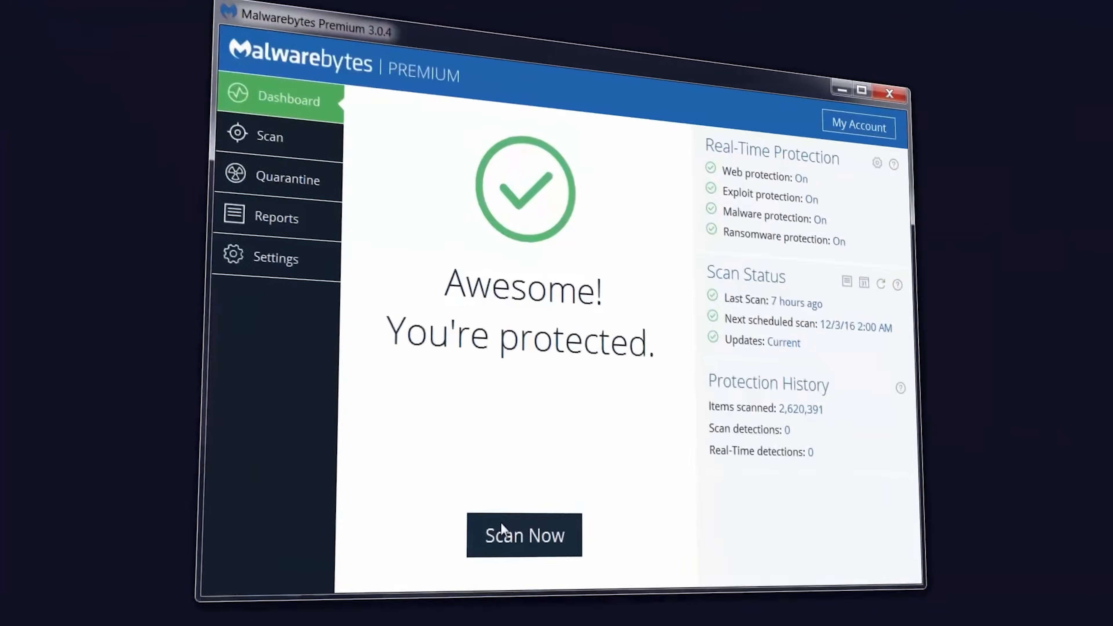
left_click(524, 535)
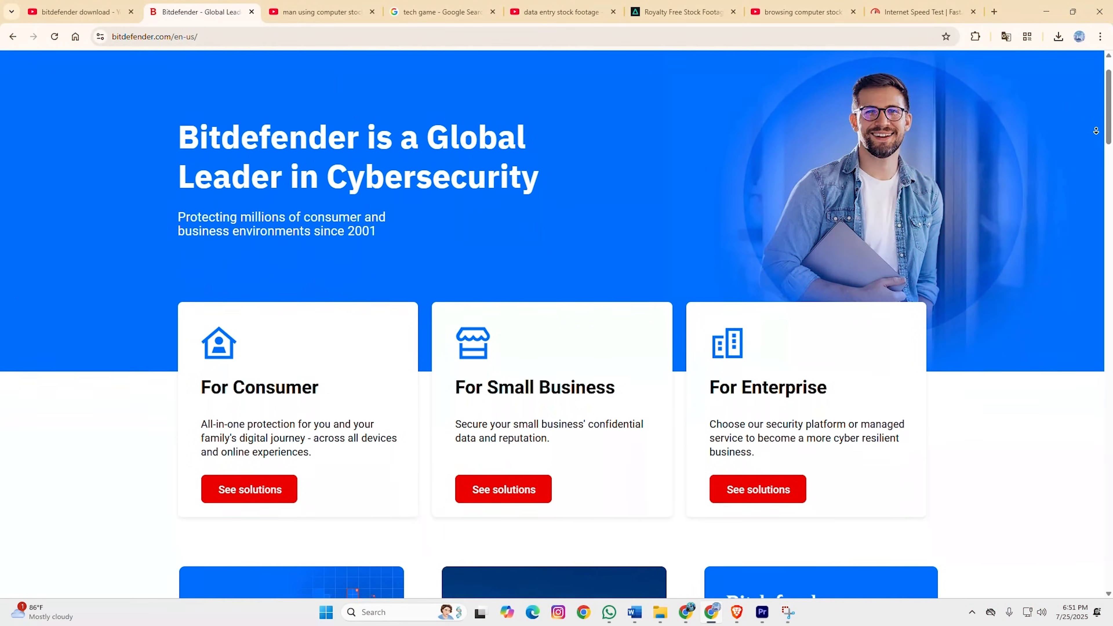
- Scroll the Bitdefender consumer solutions page down to the individual plan pricing cards
scroll("down", 3)
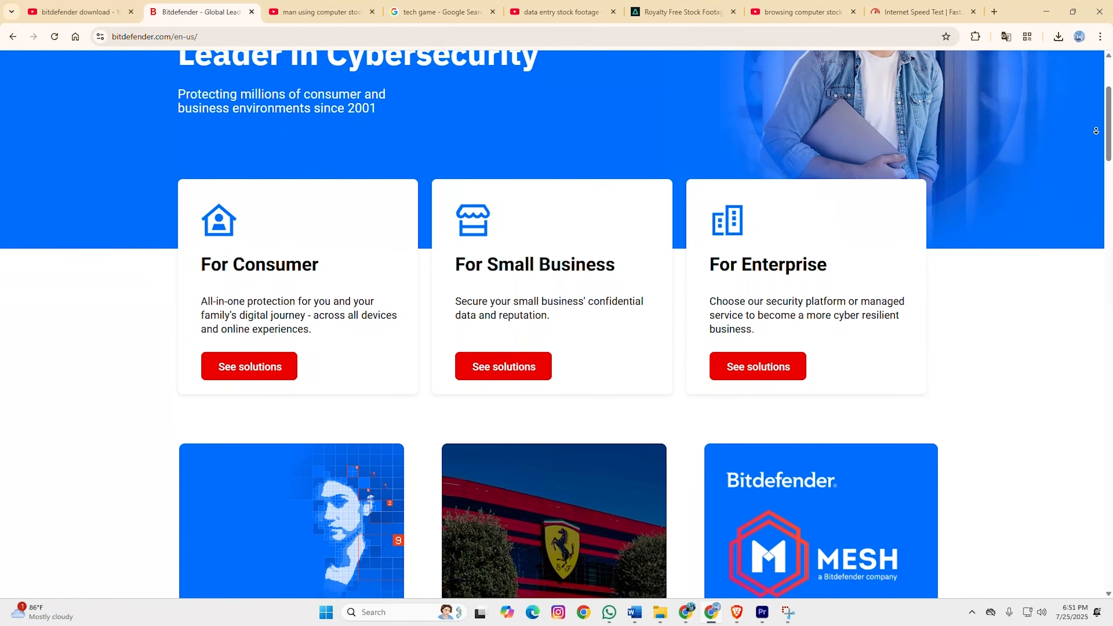
scroll("down", 3)
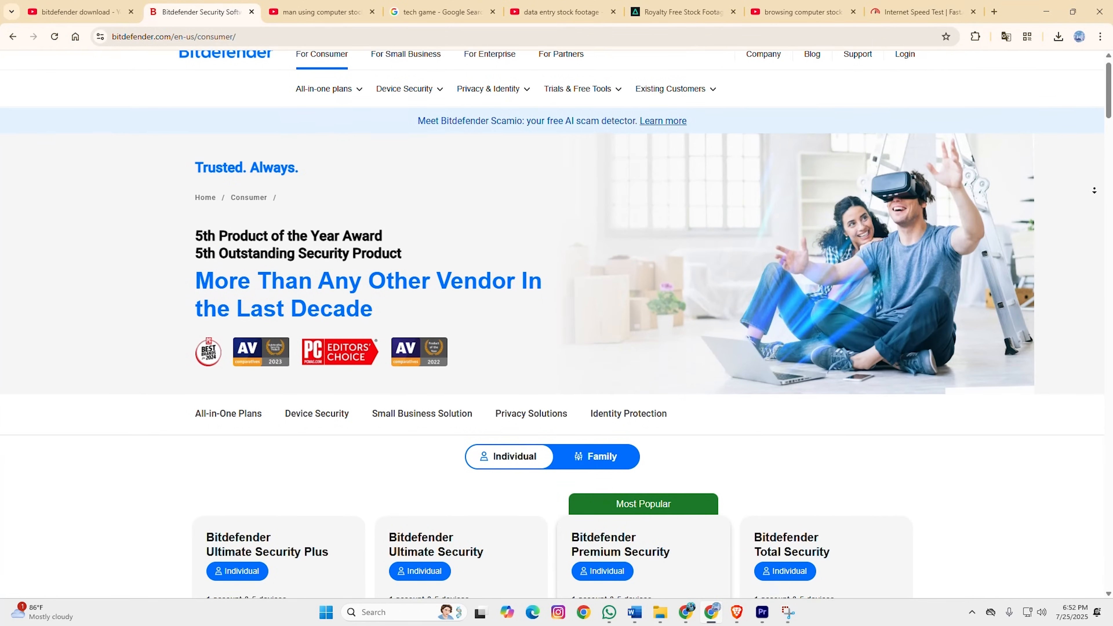
scroll("down", 3)
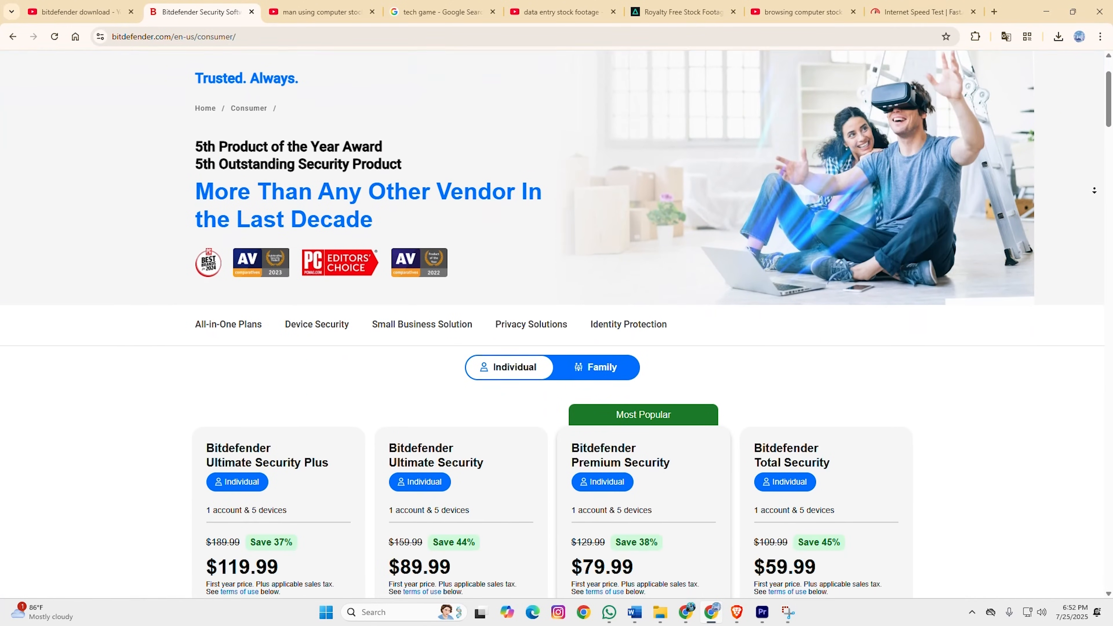
scroll("down", 3)
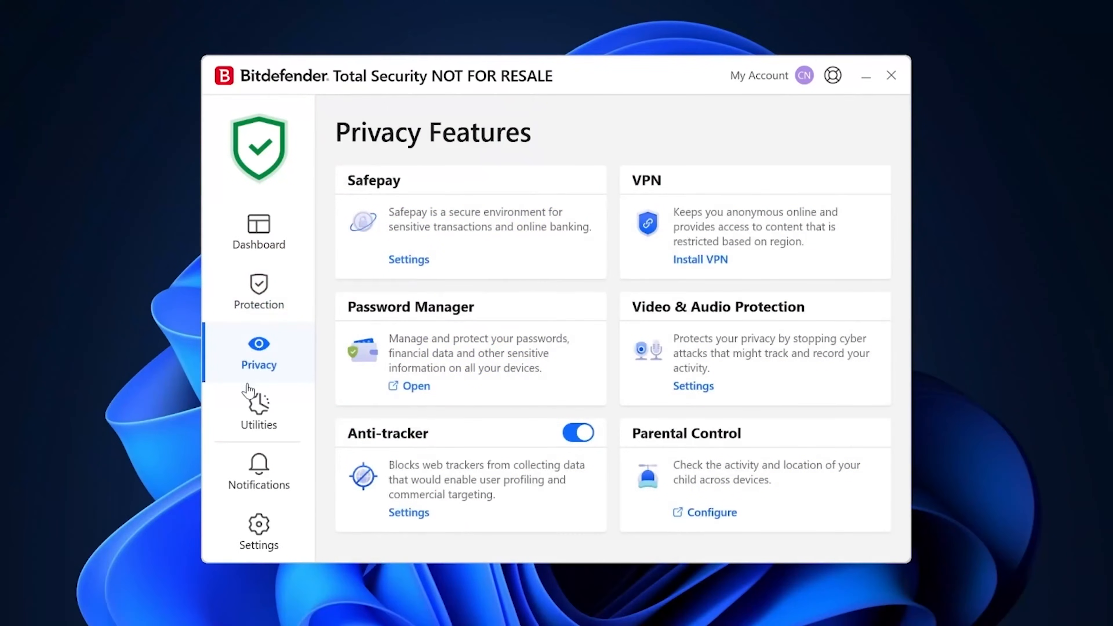
- Navigate via Dashboard and Protection to the Antivirus Scans page with Quick Scan and System Scan
left_click(256, 232)
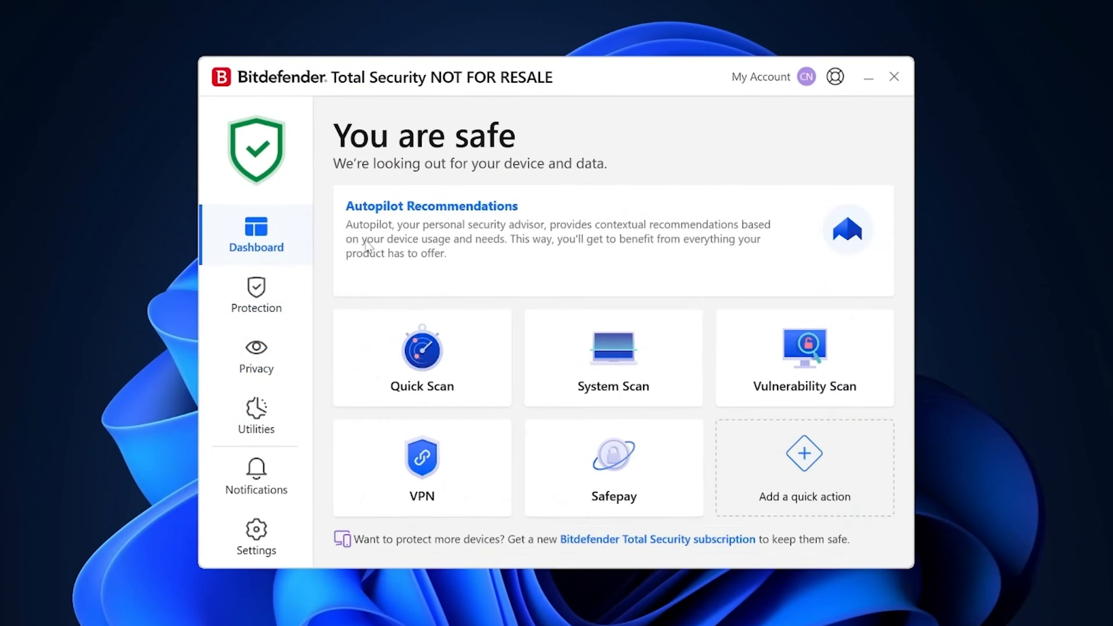
left_click(256, 294)
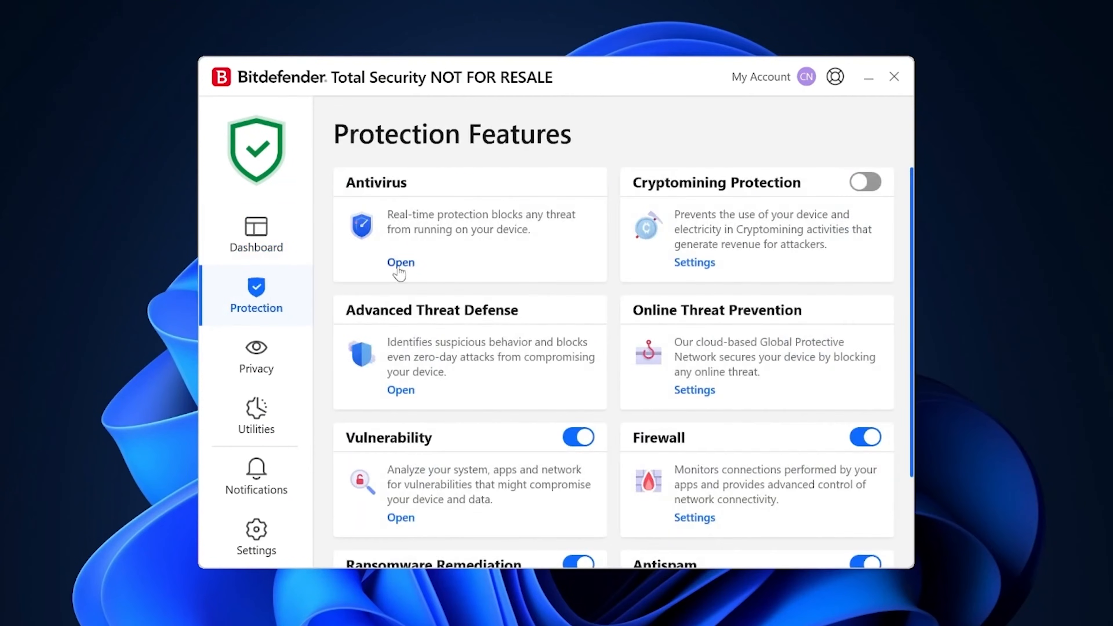
left_click(400, 262)
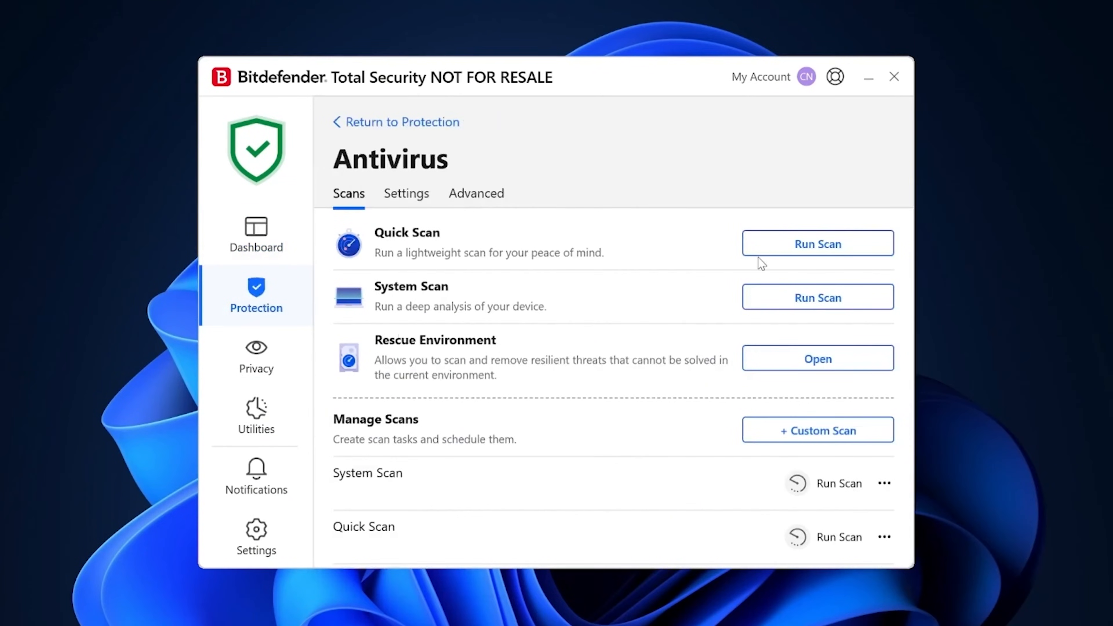